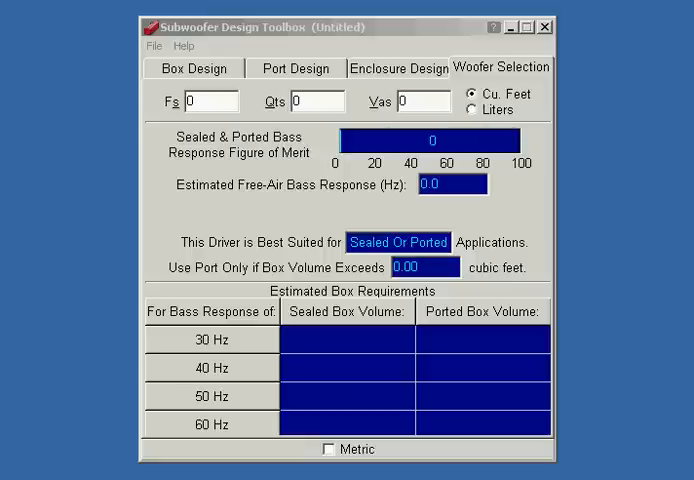
mouse_move(684, 352)
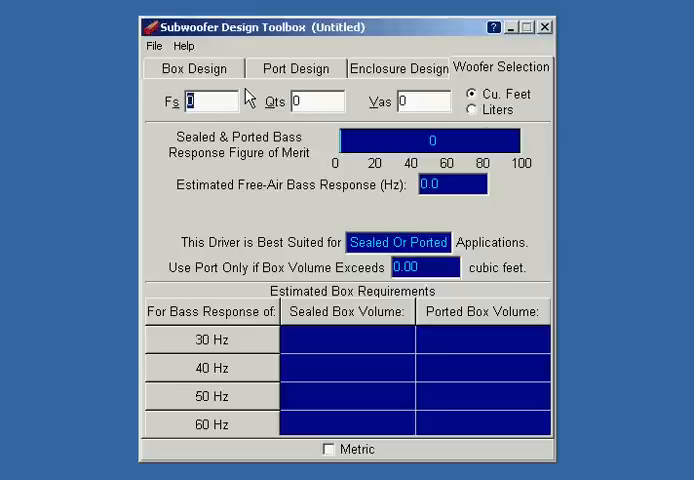
Enter the driver's Fs 24.23 and Qts 0.48 on the Woofer Selection tab
text(24.23)
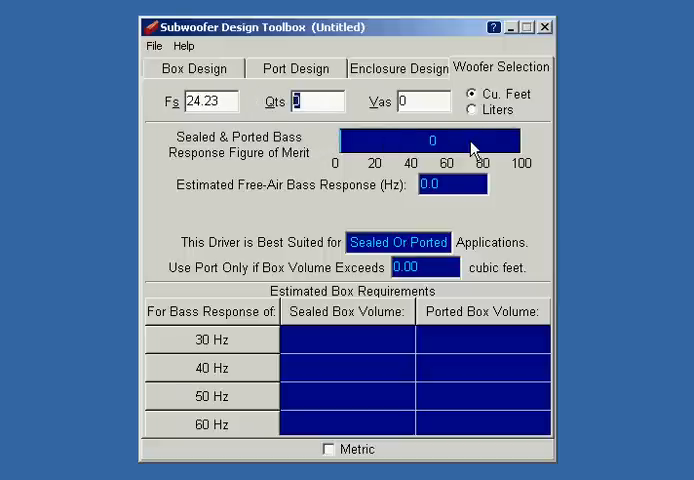
text(0.48)
click(424, 100)
text(3.48)
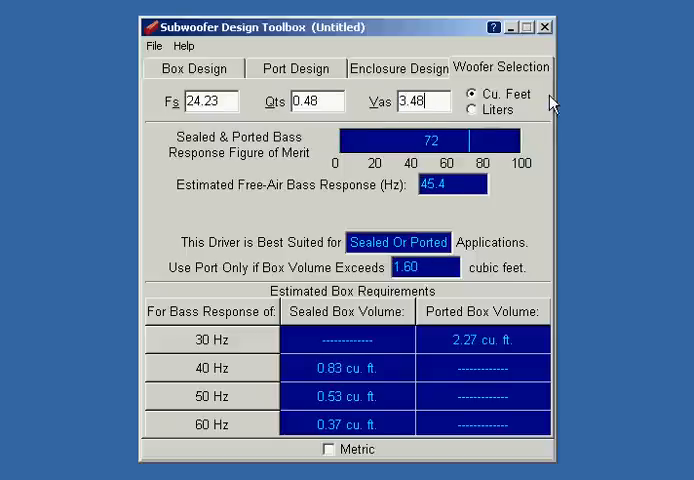
mouse_move(486, 142)
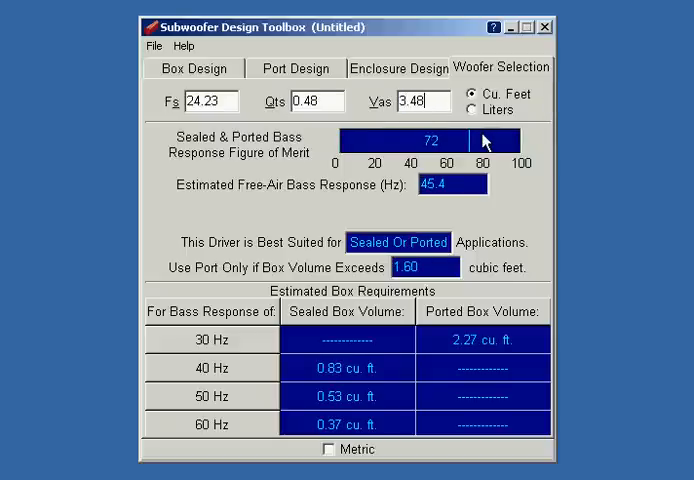
mouse_move(284, 122)
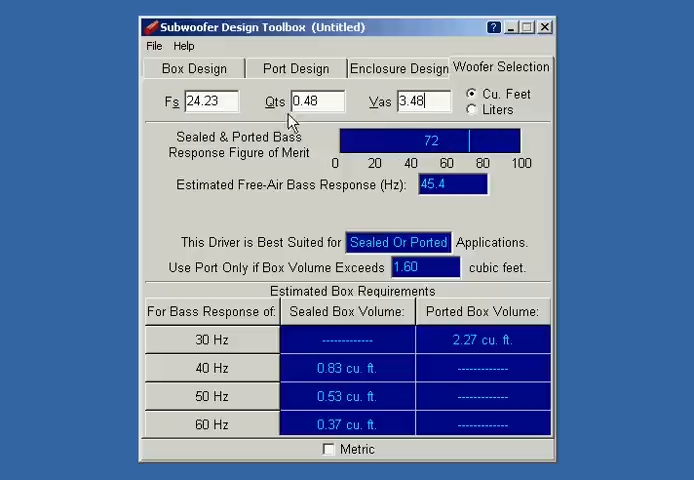
mouse_move(388, 156)
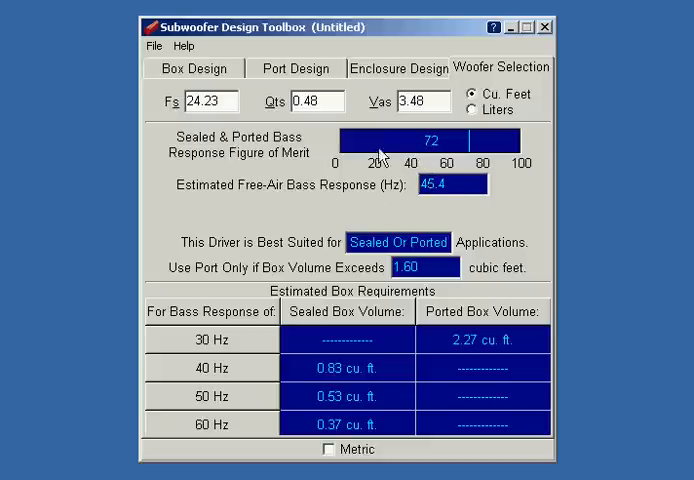
mouse_move(364, 152)
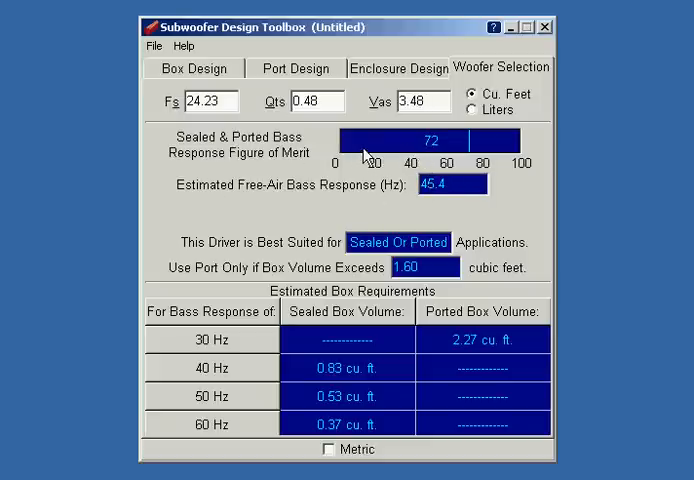
mouse_move(454, 148)
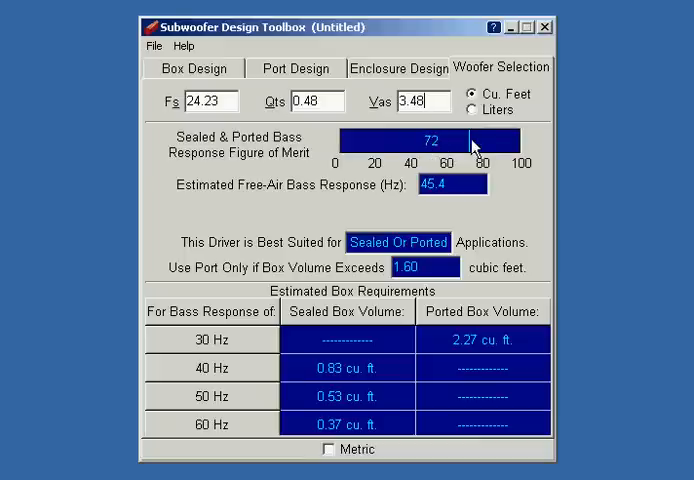
mouse_move(432, 156)
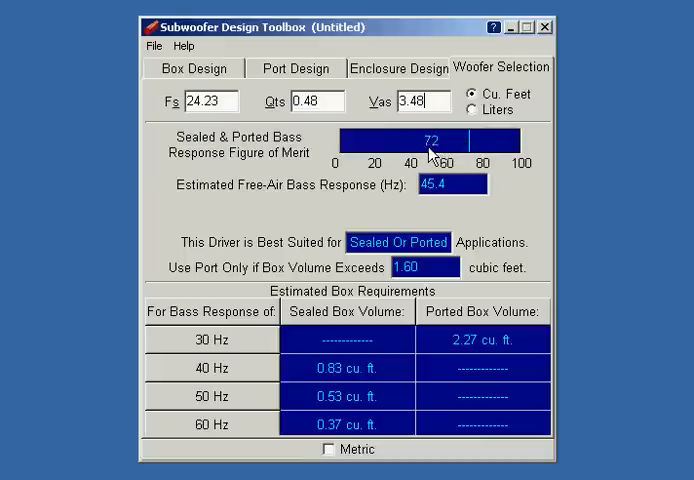
mouse_move(480, 148)
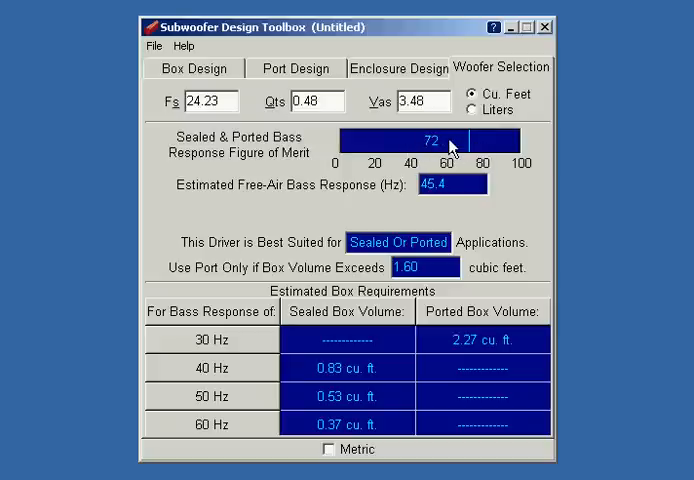
mouse_move(438, 150)
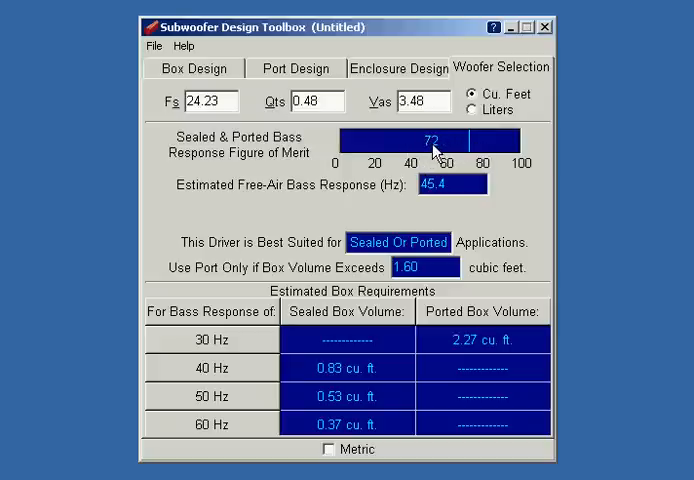
mouse_move(538, 154)
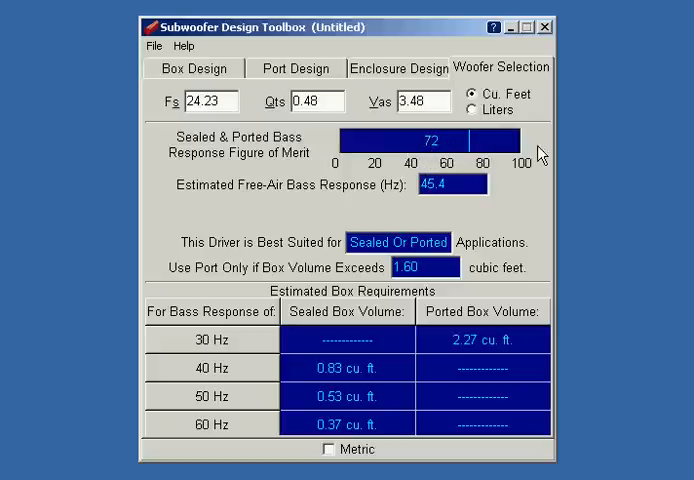
mouse_move(384, 152)
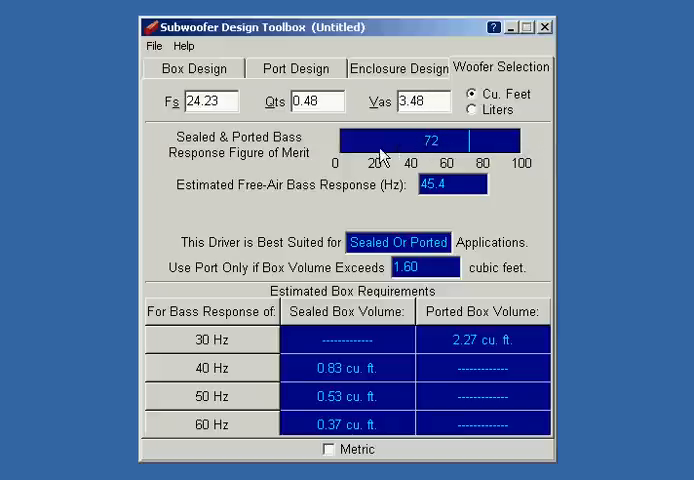
mouse_move(340, 164)
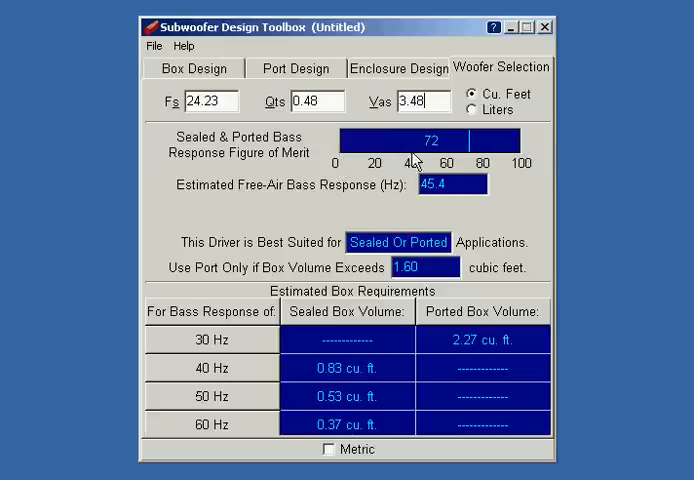
mouse_move(520, 170)
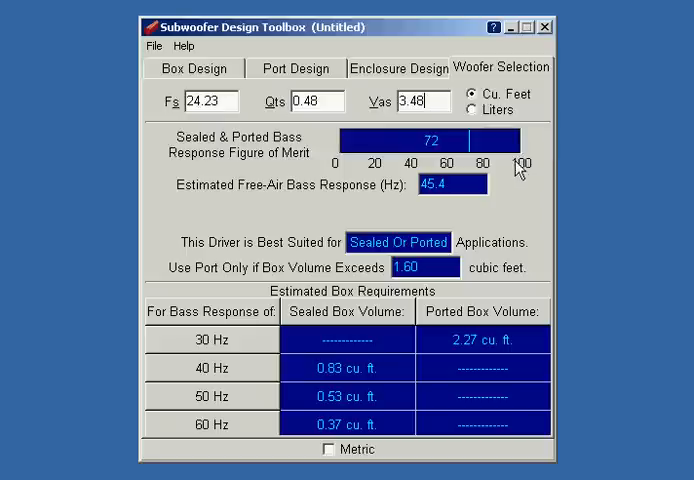
mouse_move(450, 156)
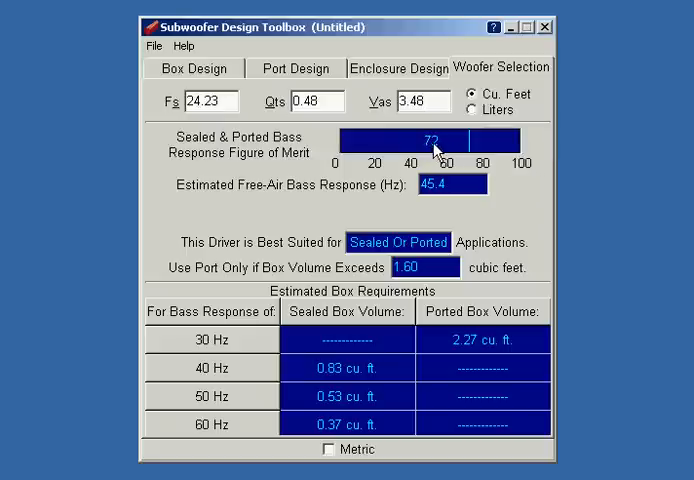
mouse_move(308, 196)
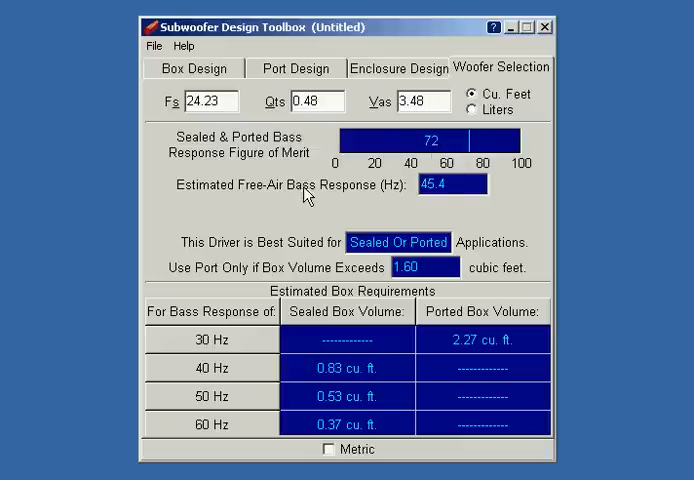
mouse_move(468, 184)
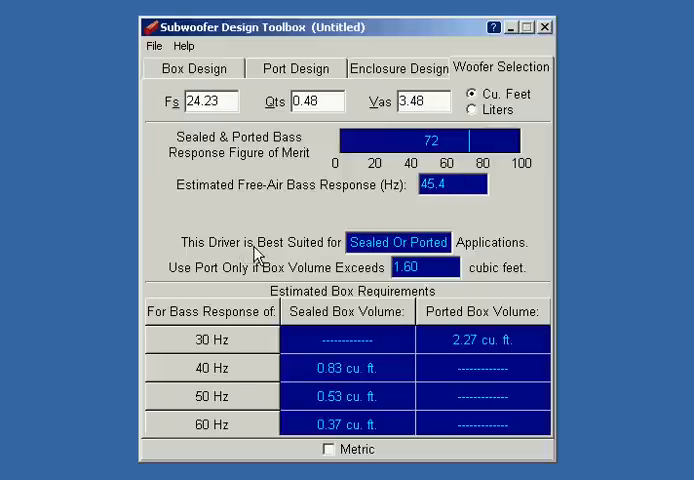
mouse_move(350, 256)
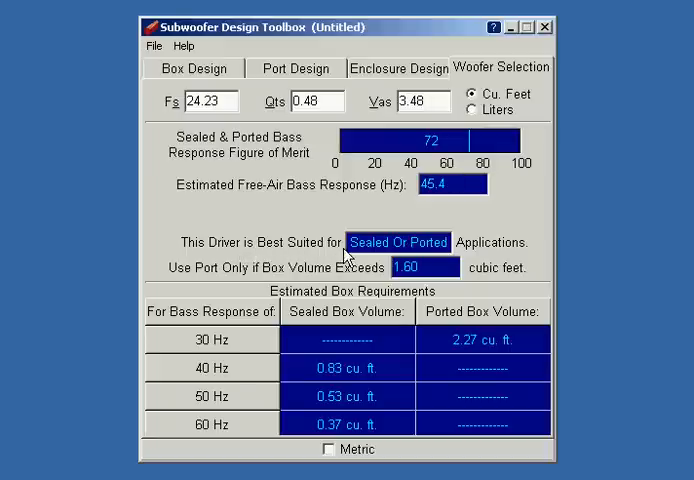
mouse_move(520, 244)
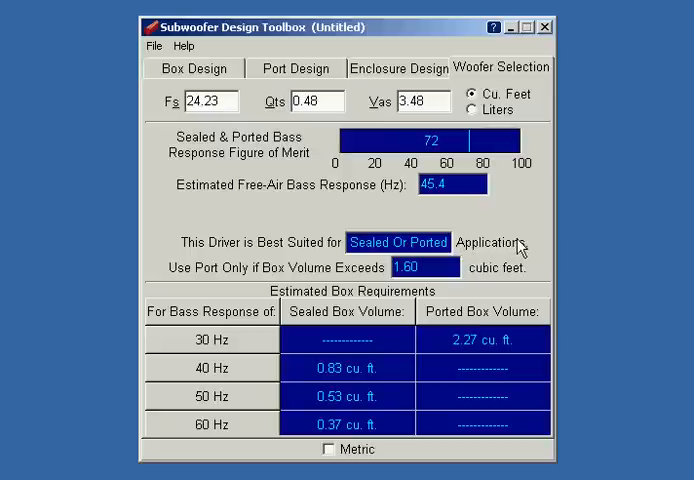
mouse_move(524, 216)
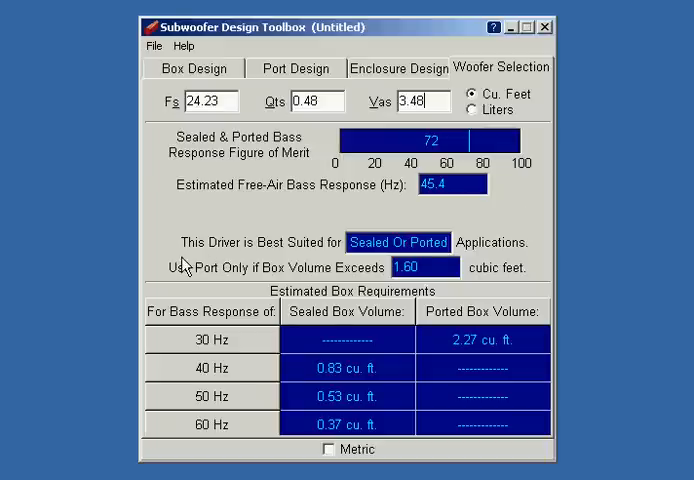
mouse_move(196, 280)
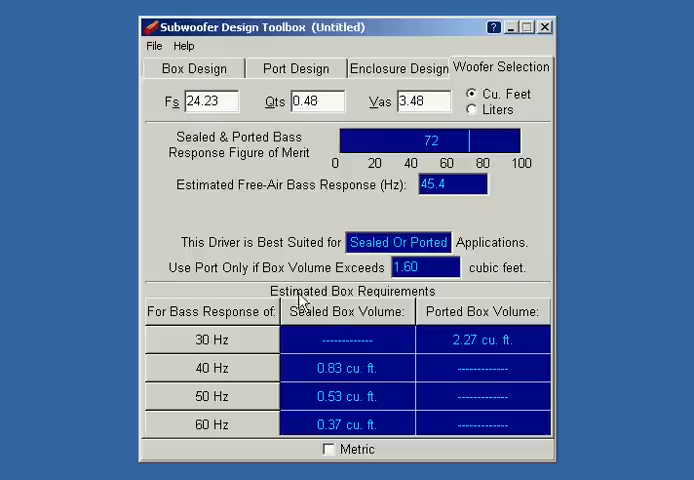
mouse_move(368, 372)
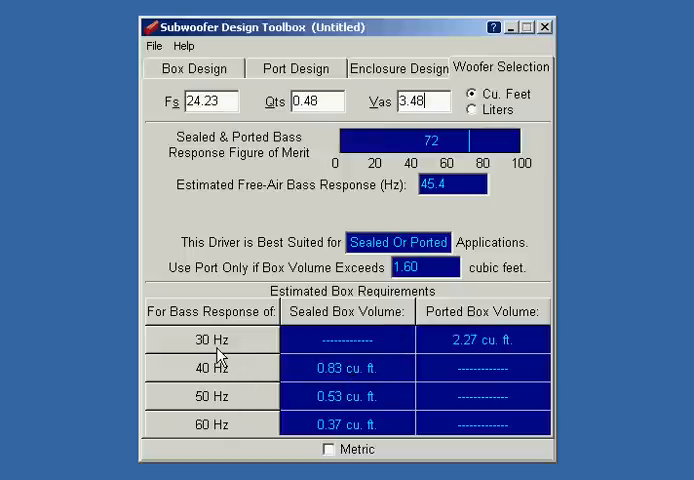
mouse_move(484, 352)
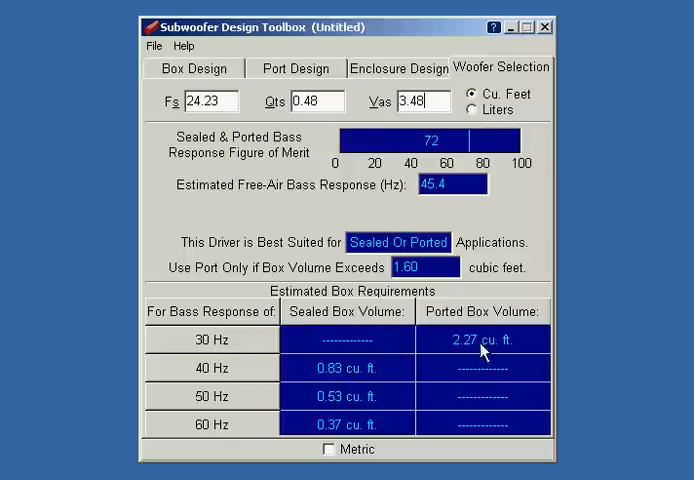
mouse_move(416, 410)
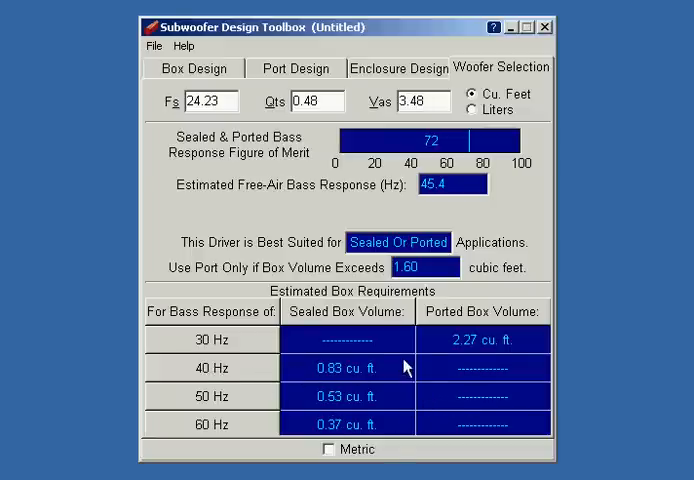
mouse_move(356, 376)
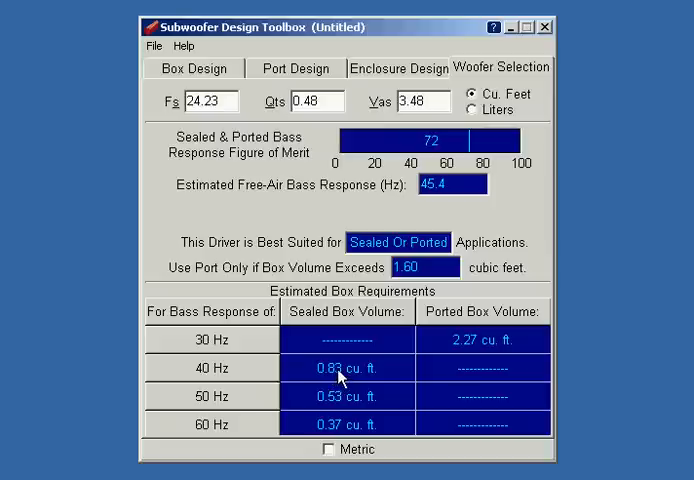
mouse_move(220, 382)
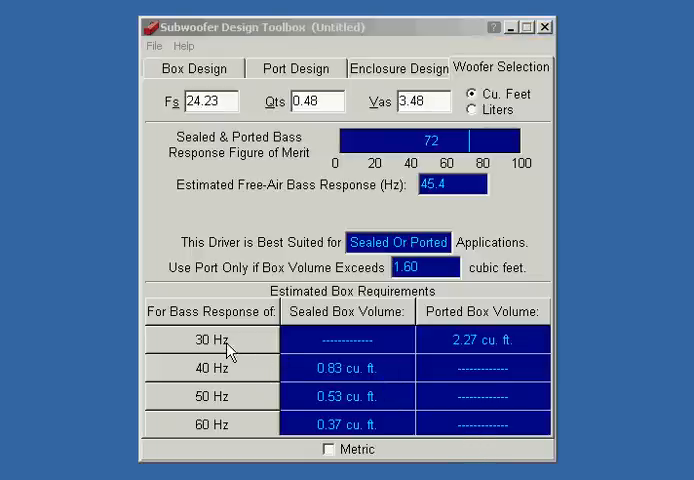
mouse_move(468, 354)
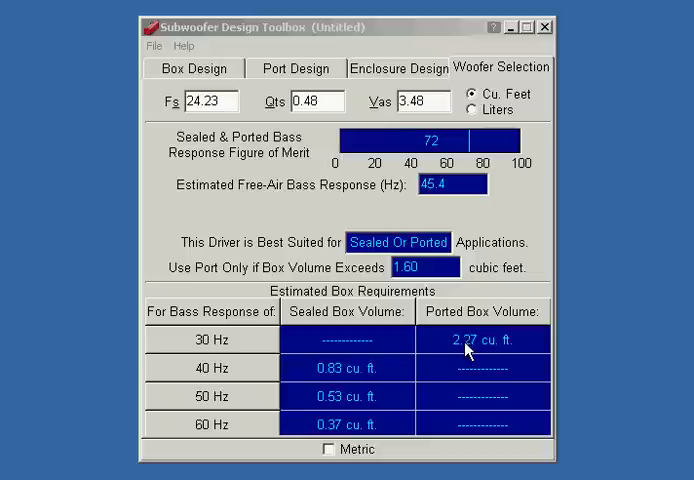
mouse_move(476, 320)
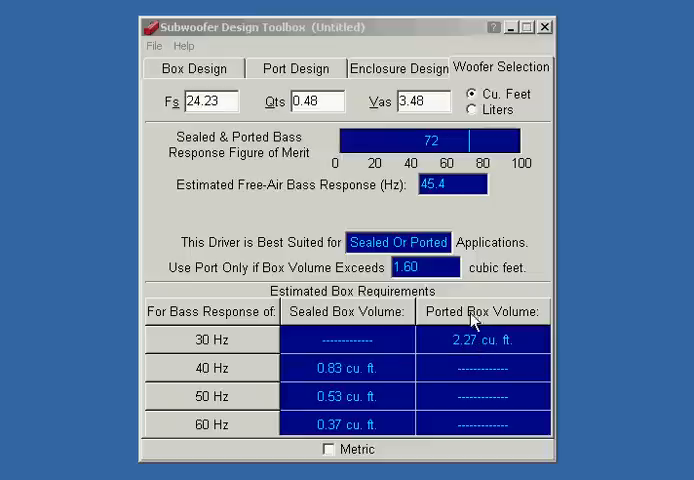
mouse_move(472, 356)
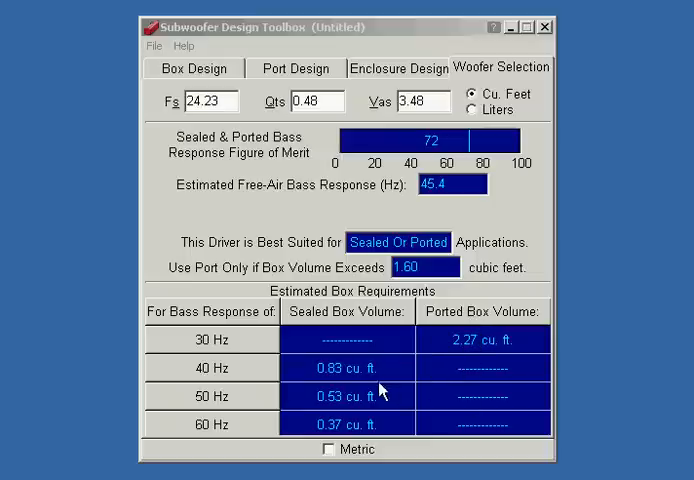
mouse_move(366, 384)
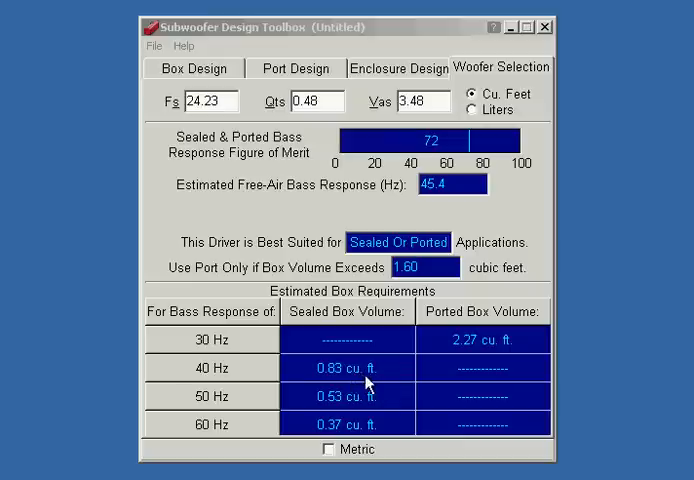
mouse_move(396, 396)
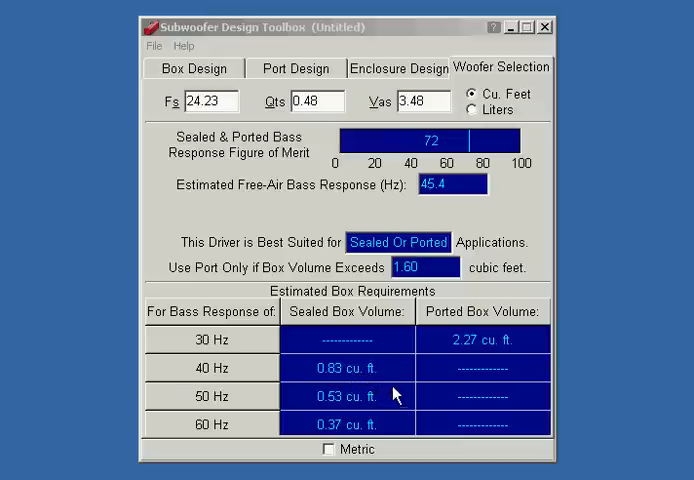
mouse_move(384, 368)
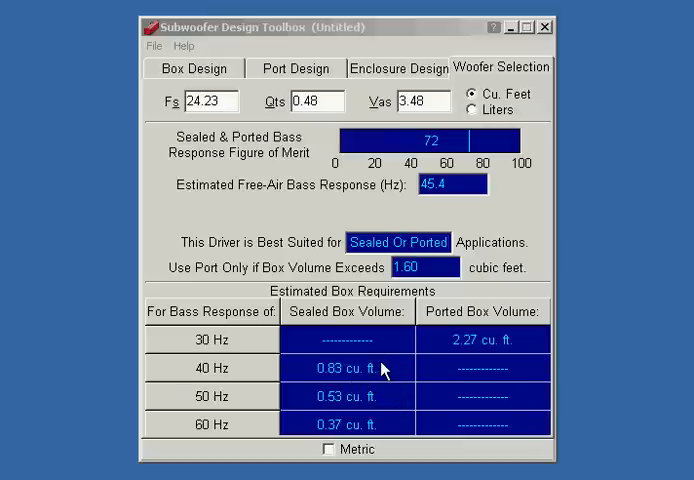
mouse_move(404, 390)
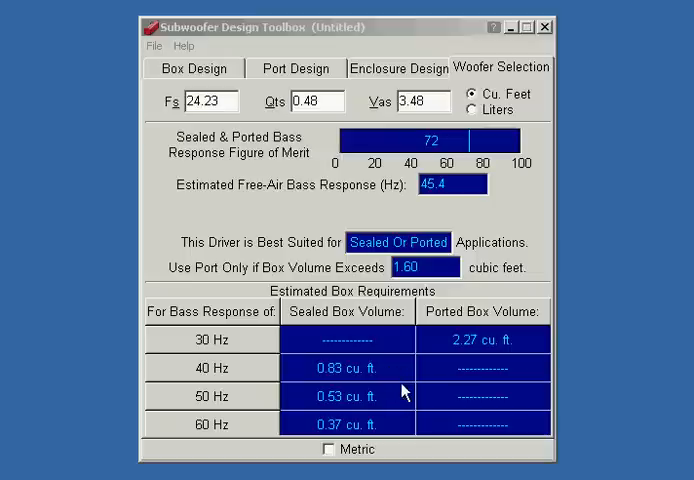
mouse_move(316, 384)
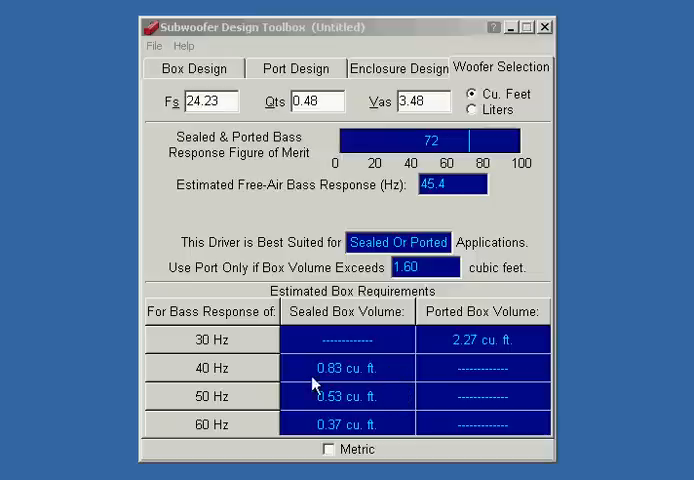
mouse_move(232, 376)
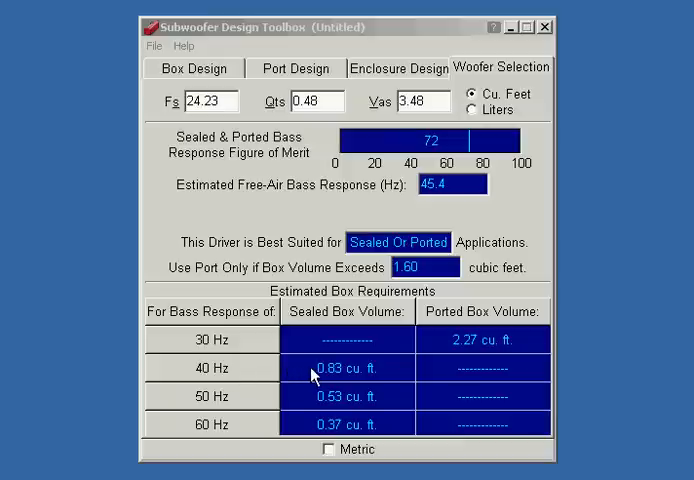
mouse_move(410, 370)
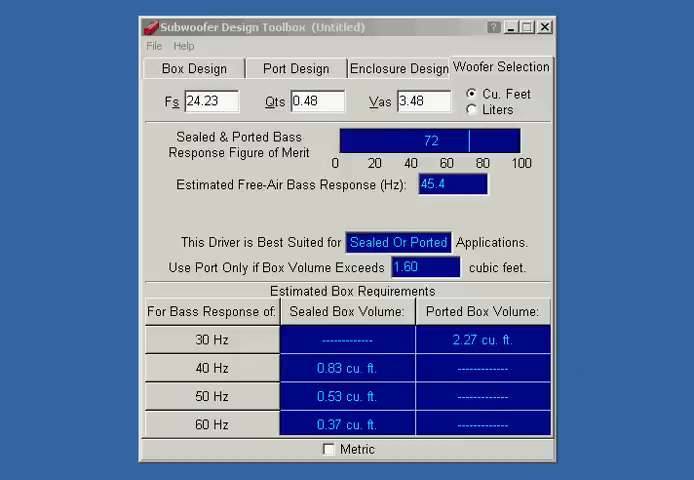
mouse_move(660, 356)
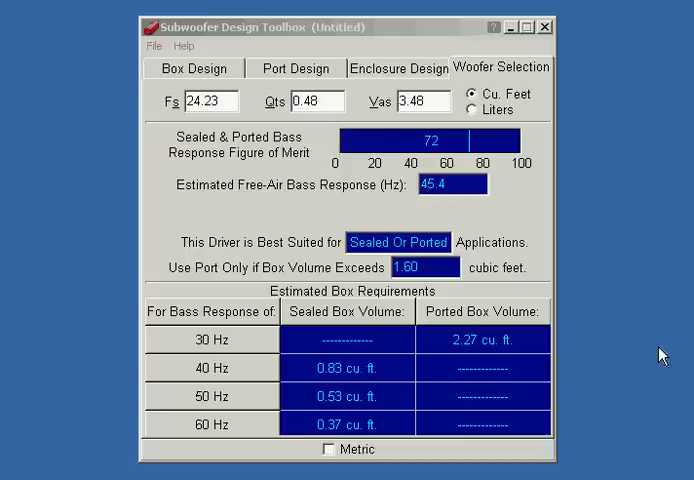
mouse_move(496, 348)
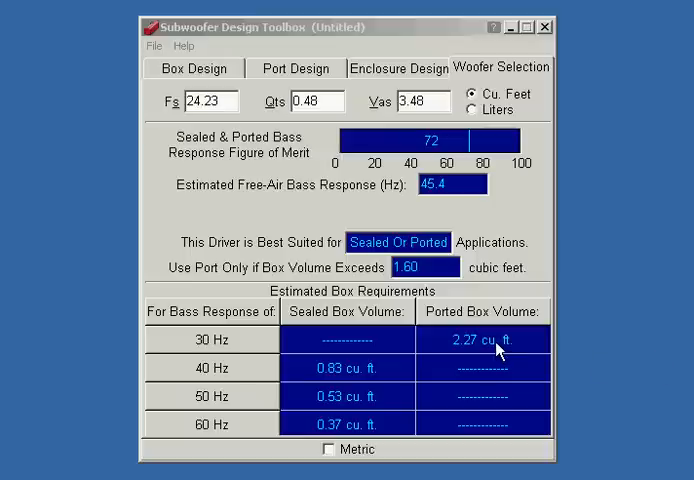
mouse_move(222, 208)
text(21.6)
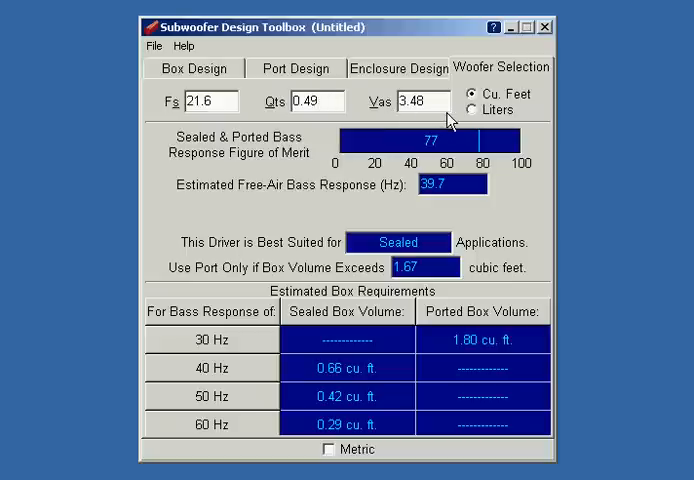
mouse_move(476, 112)
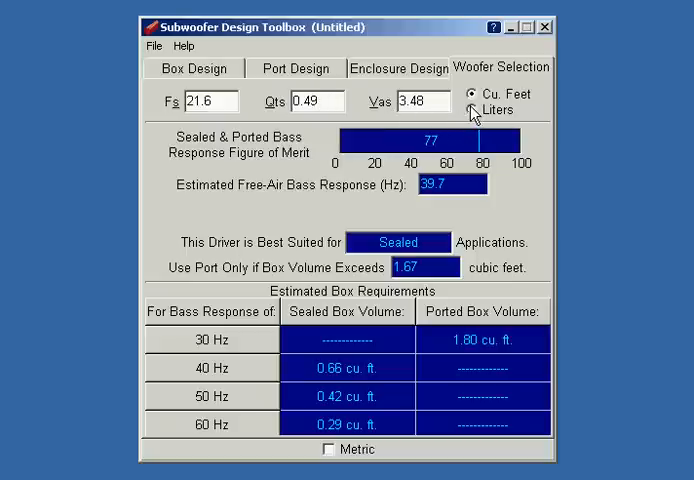
Switch the Vas 6.886 cu. ft value to liters, showing 195.012 and figure of merit 61
click(480, 108)
text(6.886)
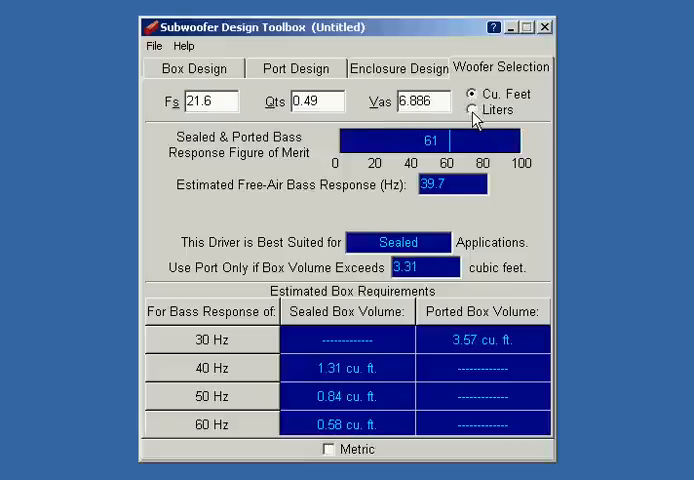
click(470, 110)
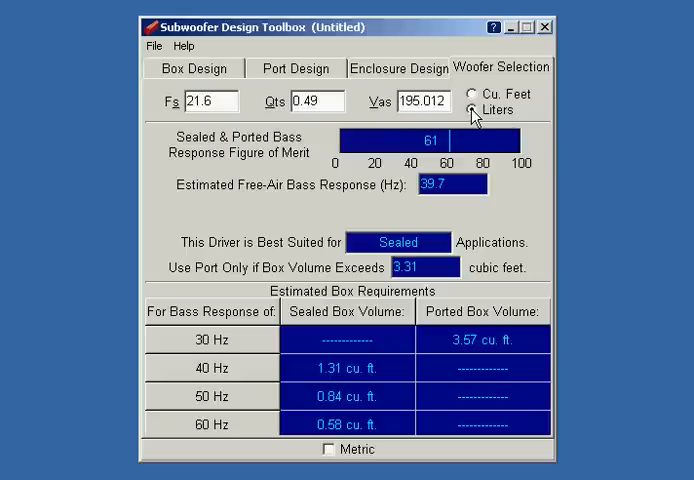
click(468, 110)
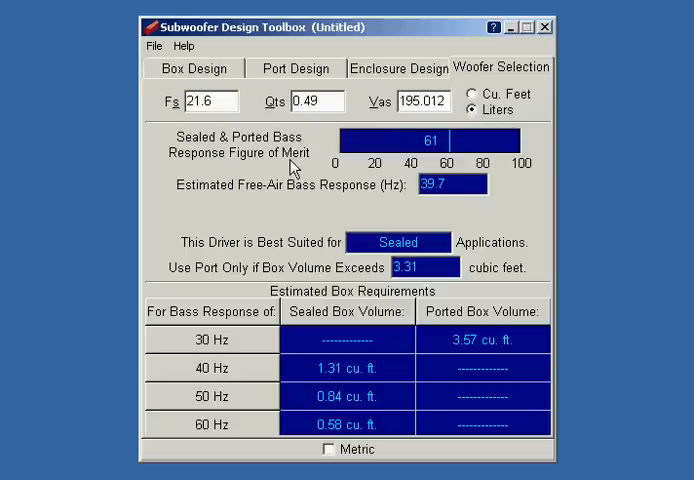
mouse_move(450, 150)
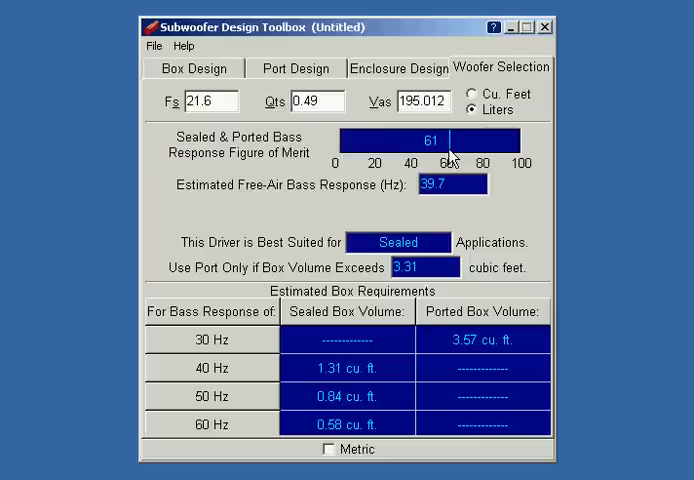
mouse_move(436, 150)
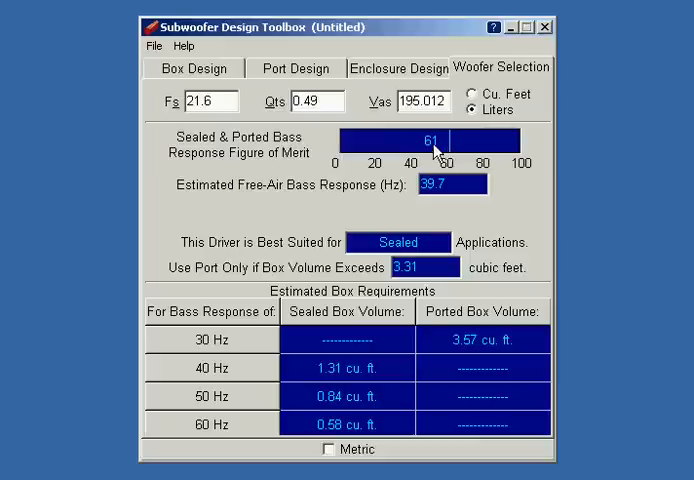
mouse_move(448, 150)
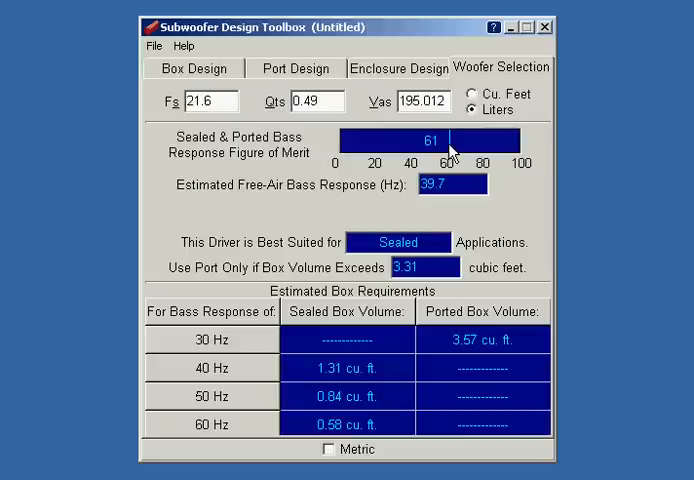
mouse_move(452, 152)
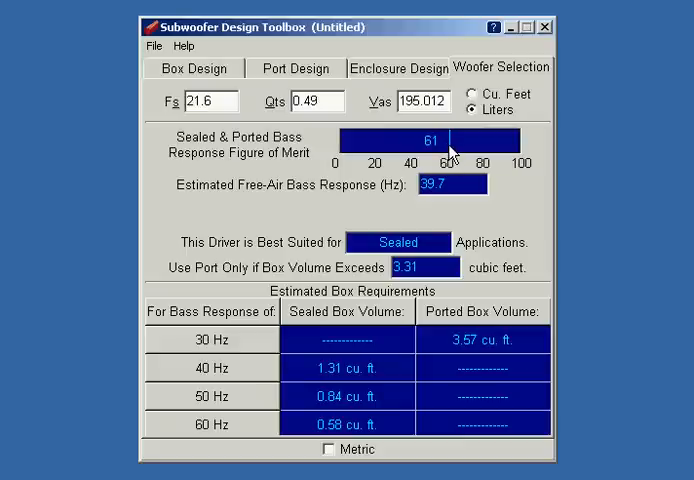
mouse_move(356, 192)
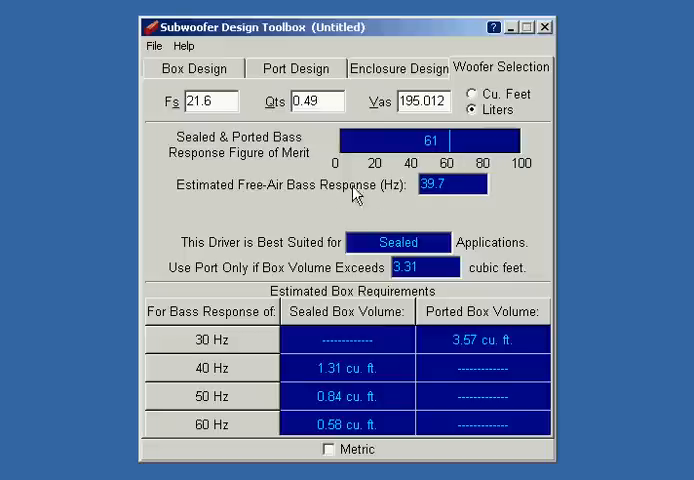
click(444, 184)
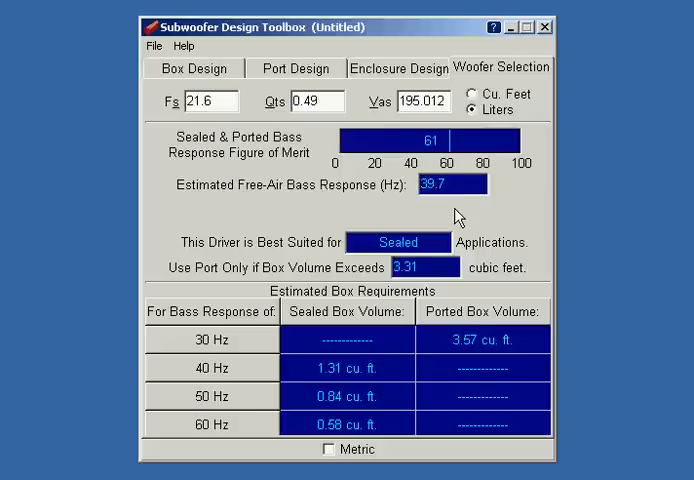
mouse_move(456, 218)
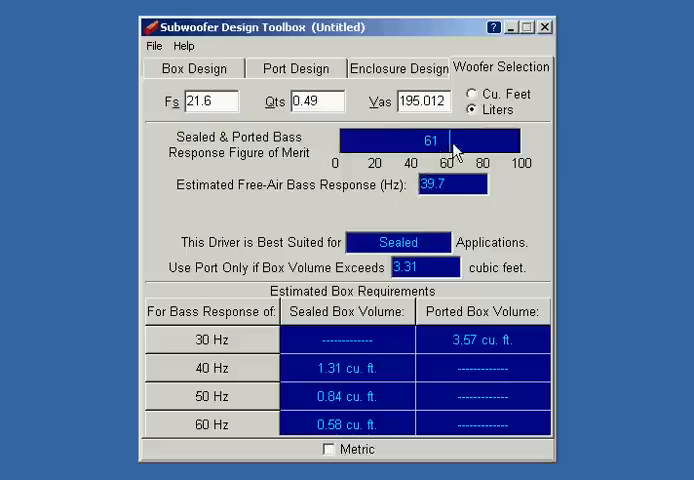
mouse_move(260, 248)
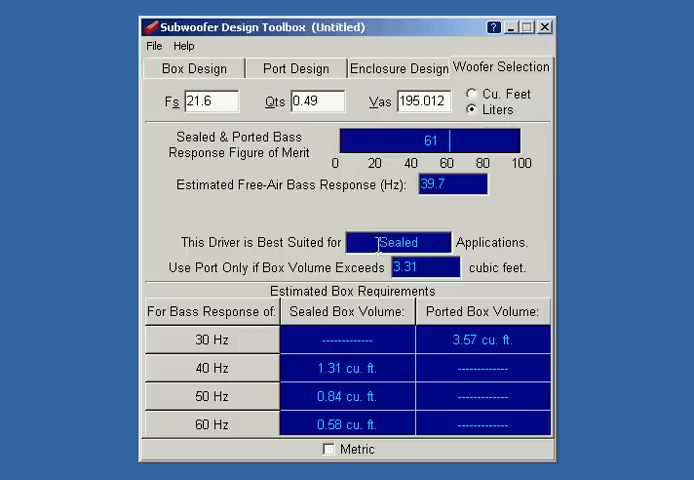
mouse_move(458, 218)
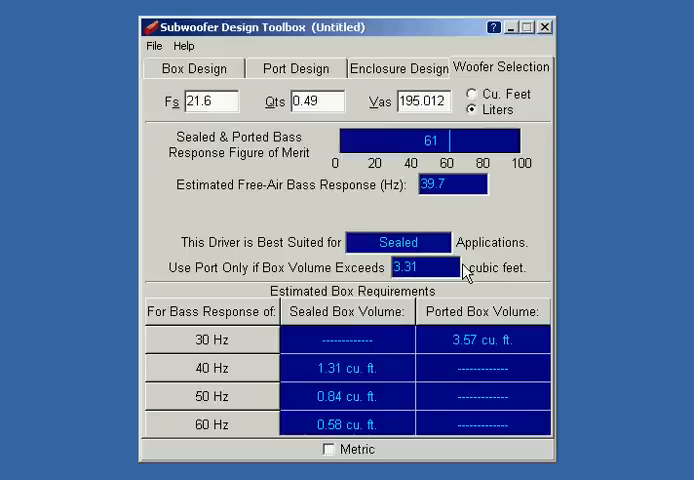
mouse_move(460, 270)
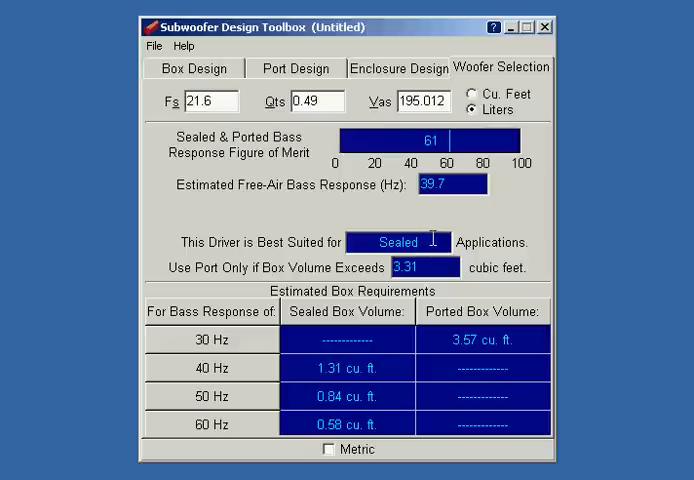
mouse_move(230, 380)
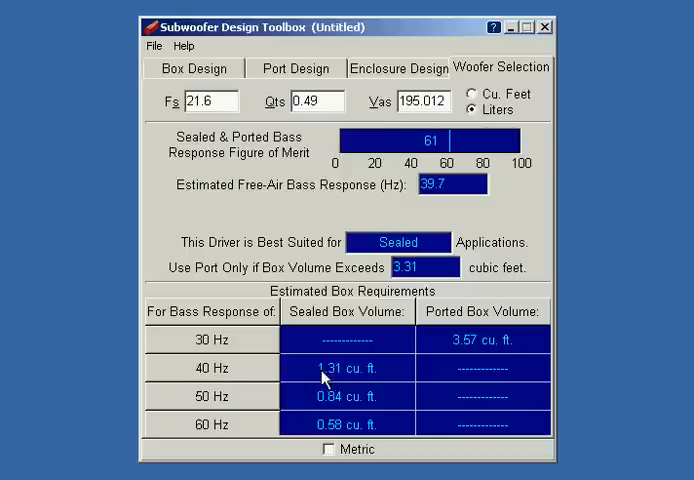
mouse_move(364, 382)
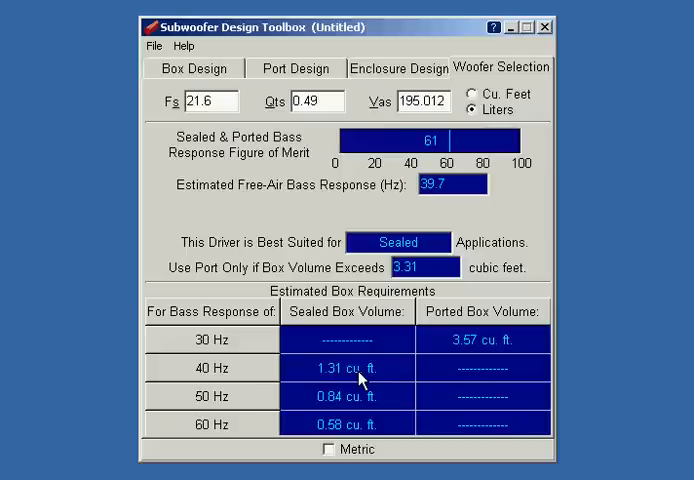
mouse_move(352, 368)
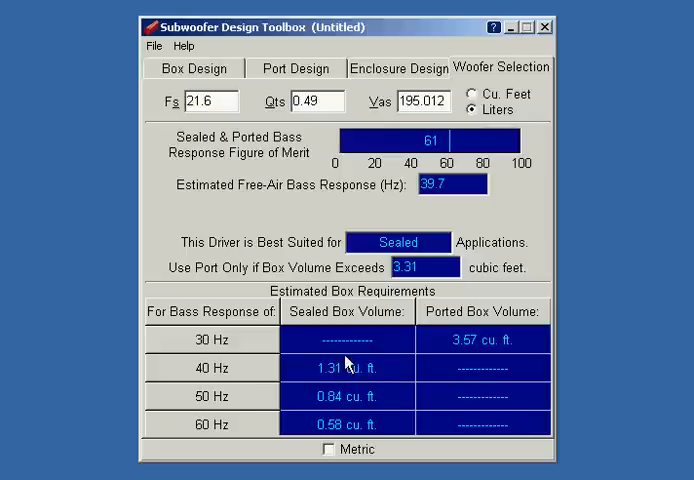
mouse_move(434, 344)
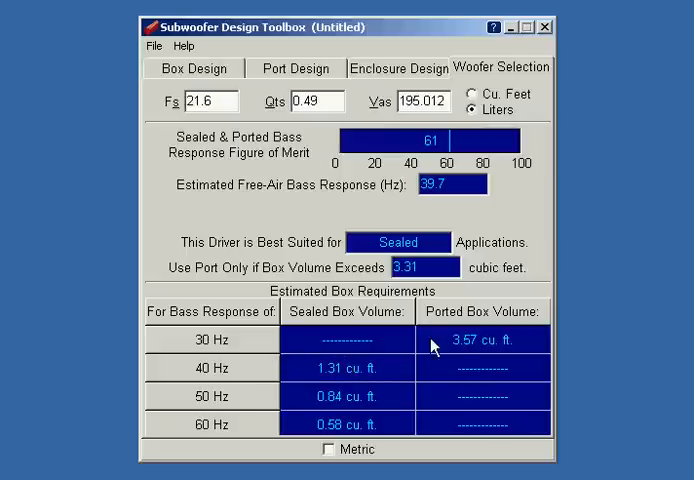
mouse_move(488, 350)
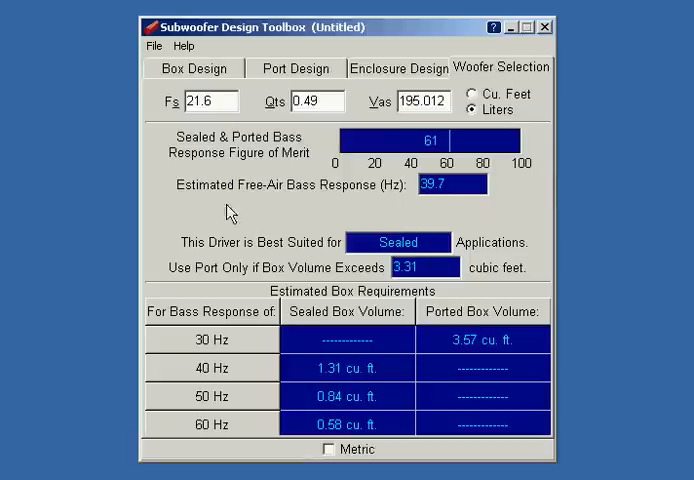
mouse_move(176, 78)
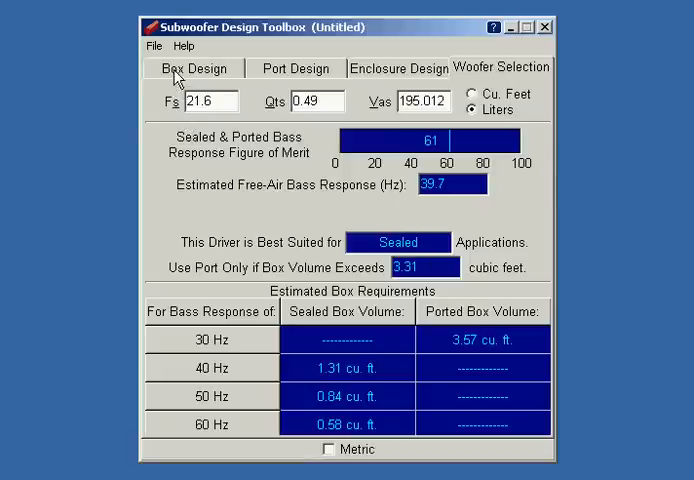